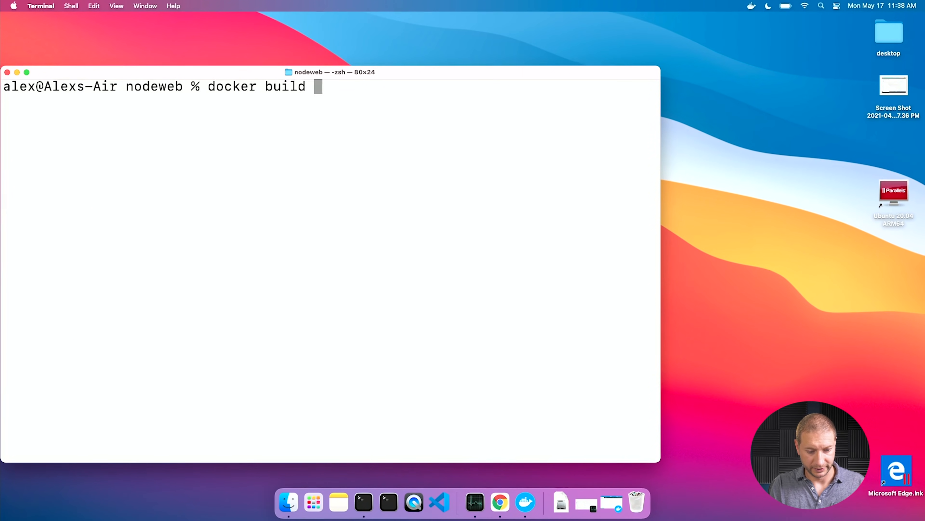
pyautogui.write('. -t')
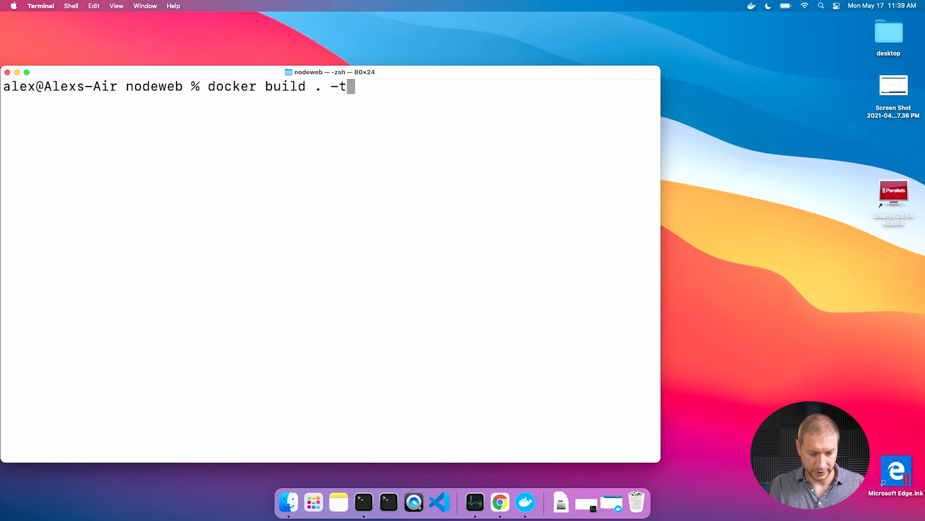
pyautogui.write('node-')
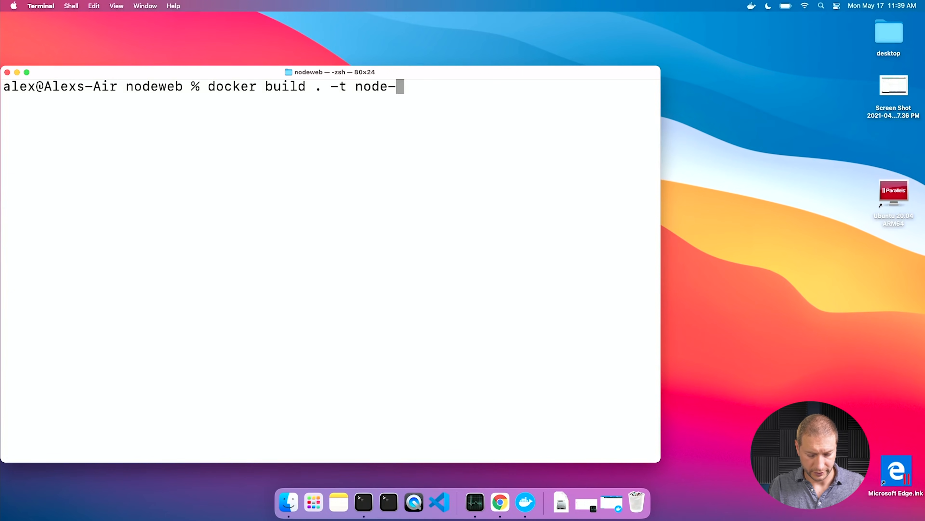
pyautogui.write('web-app')
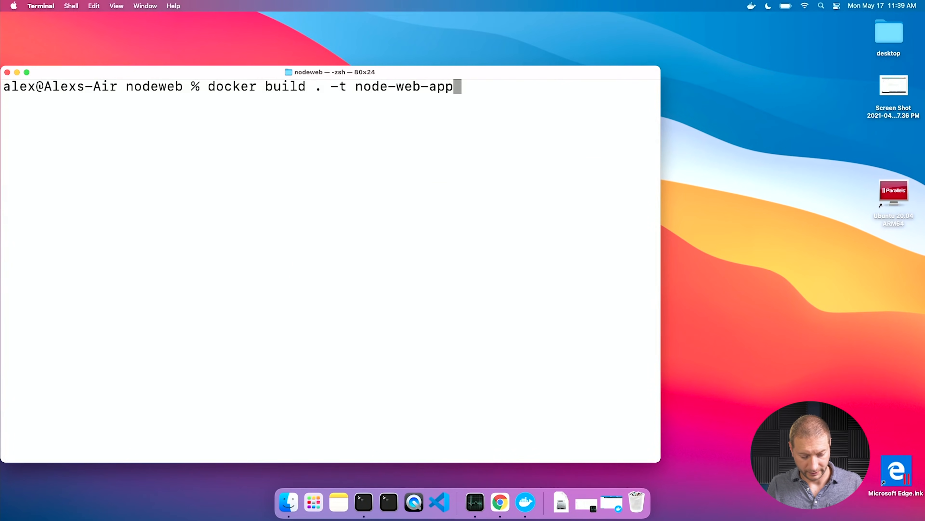
pyautogui.moveTo(374, 236)
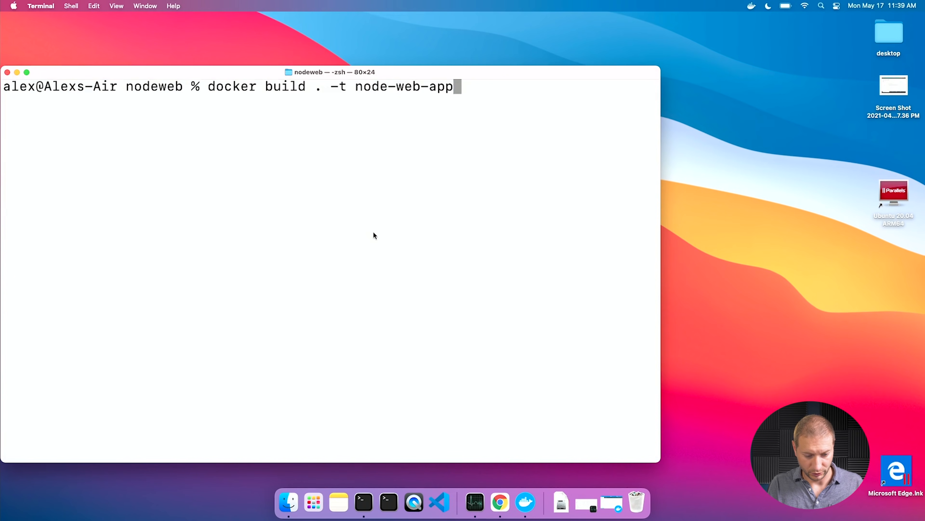